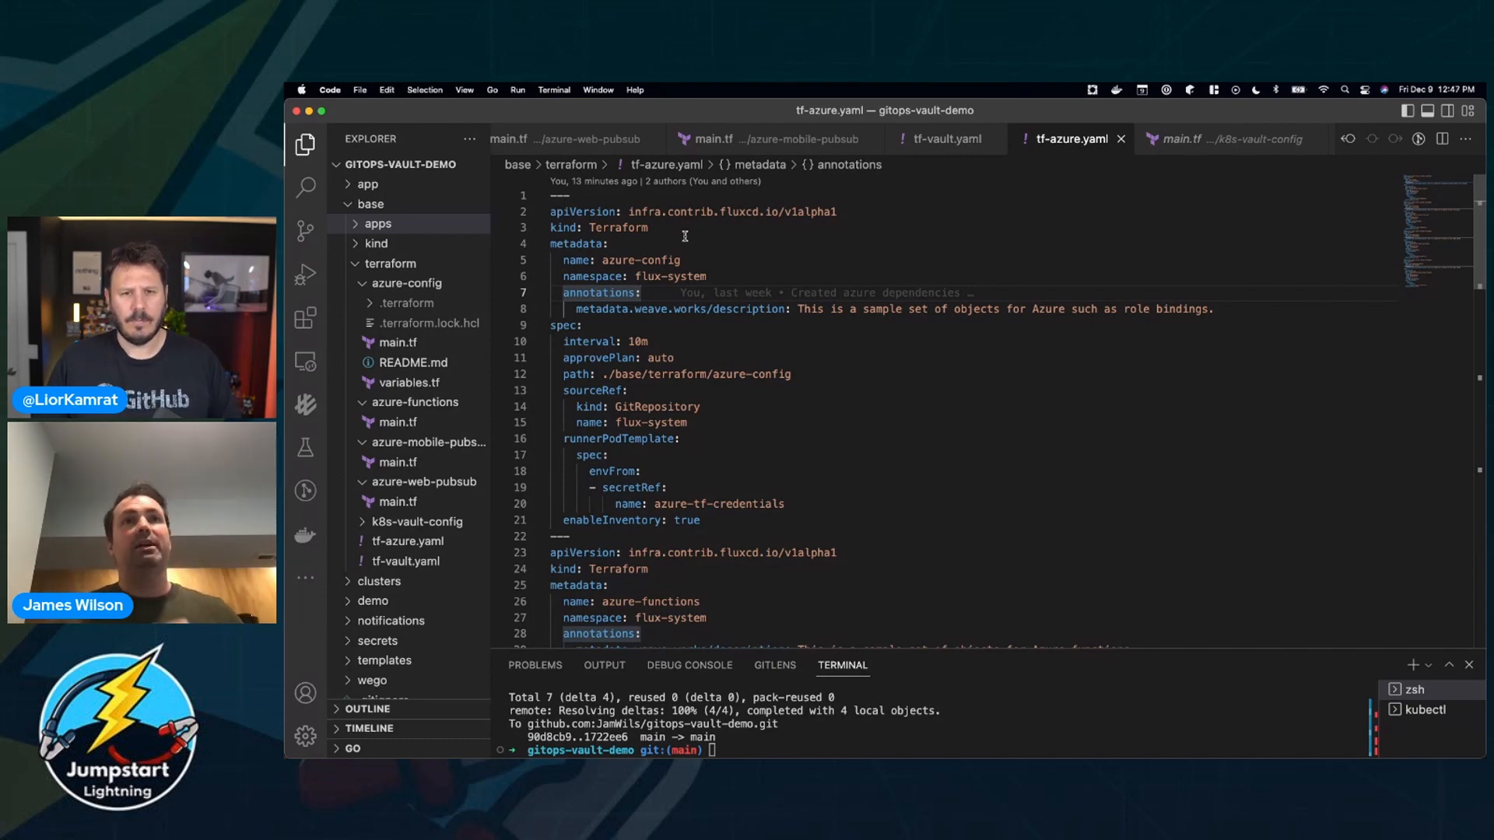
{"action": "mouse_move", "coordinate": [681, 120]}
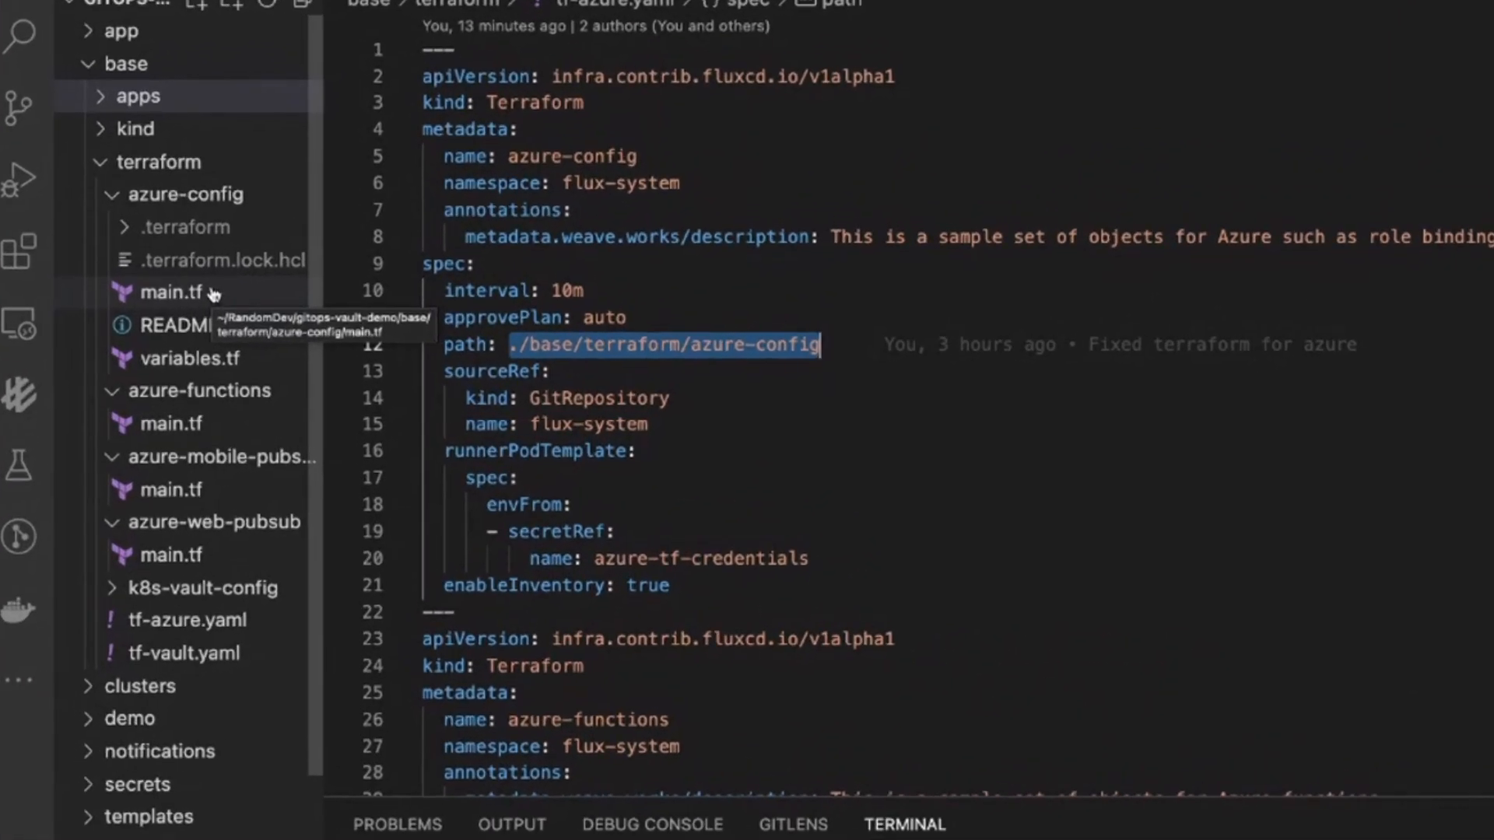
Open main.tf from base/terraform/azure-config in the editor.
{"action": "left_click", "coordinate": [187, 195]}
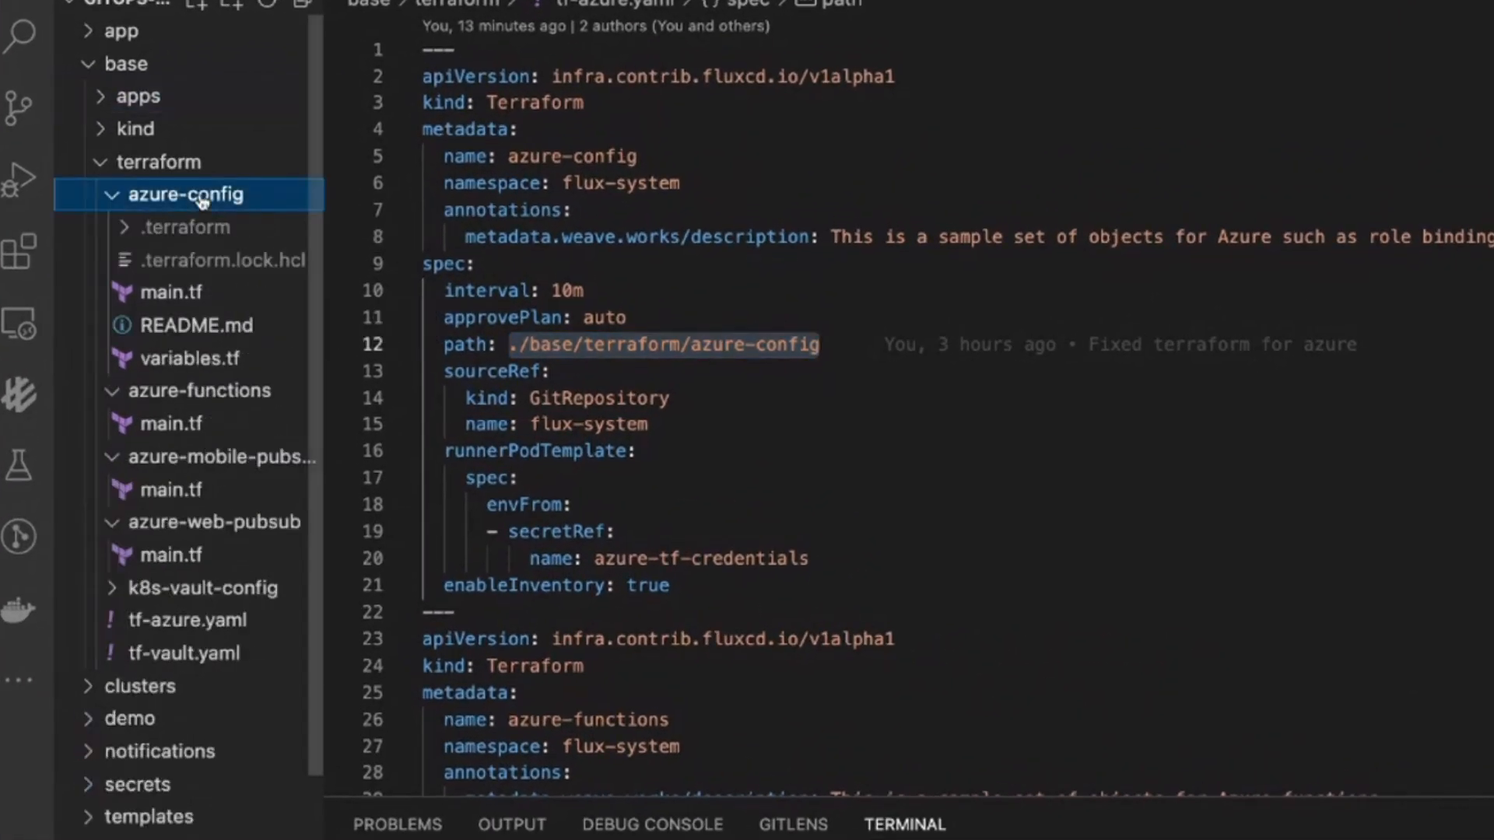
{"action": "left_click", "coordinate": [169, 292]}
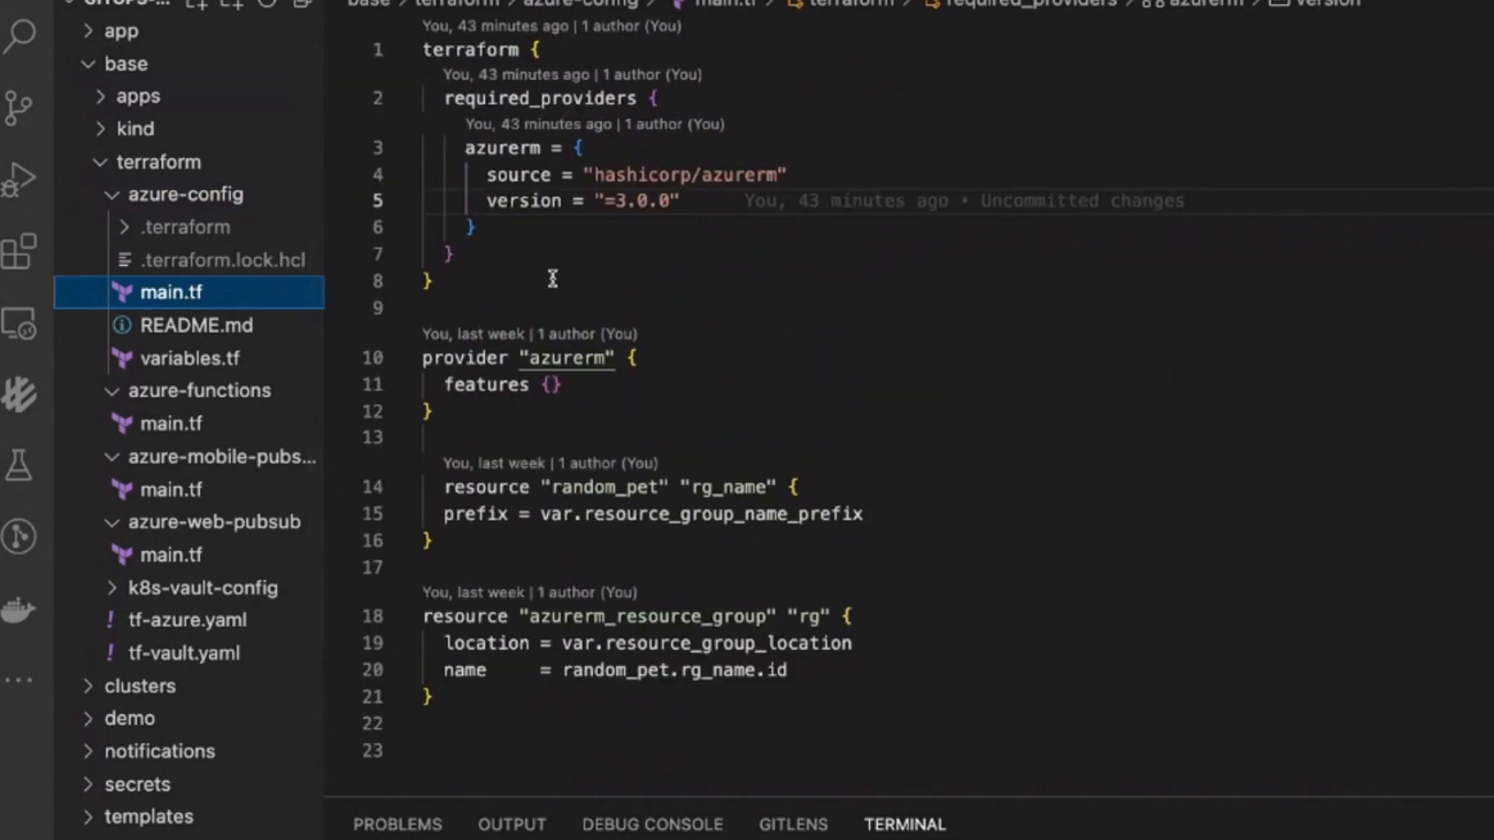
{"action": "left_click", "coordinate": [189, 358]}
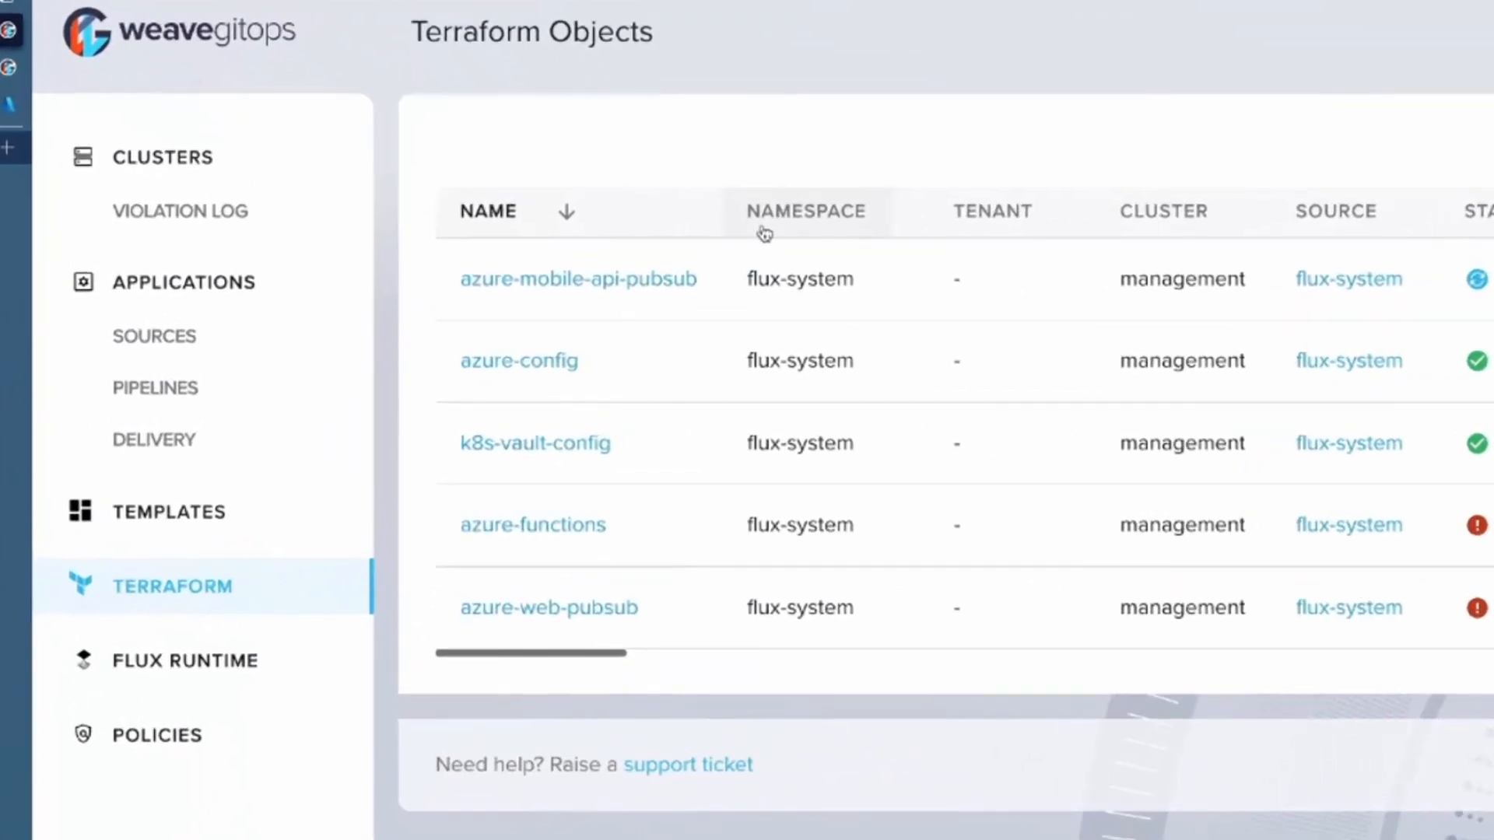
{"action": "mouse_move", "coordinate": [564, 302]}
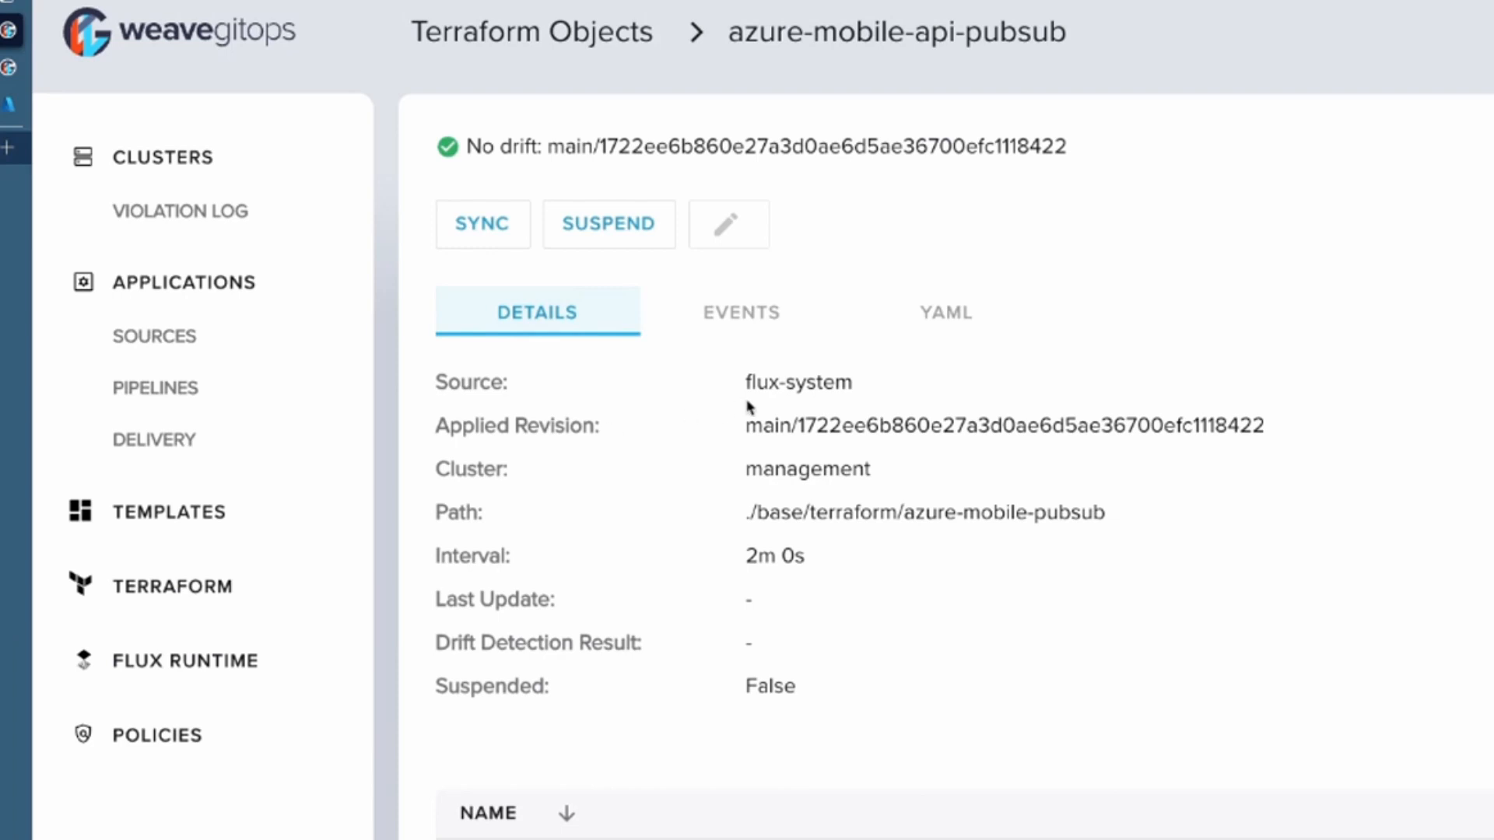
Scroll the azure-mobile-api-pubsub details and view its YAML manifest.
{"action": "scroll", "scroll_direction": "down", "scroll_amount": 3}
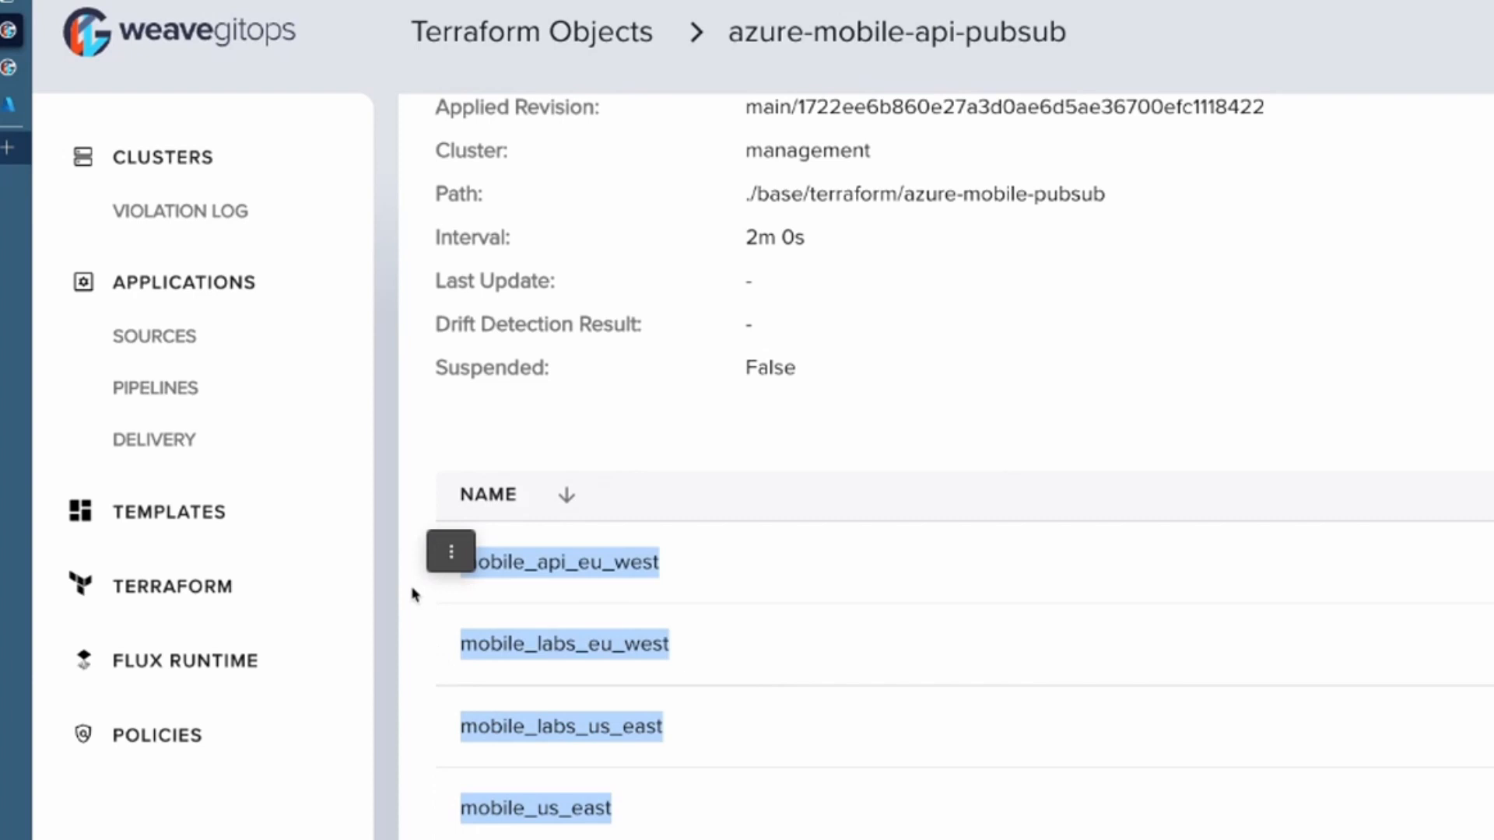
{"action": "mouse_move", "coordinate": [778, 425]}
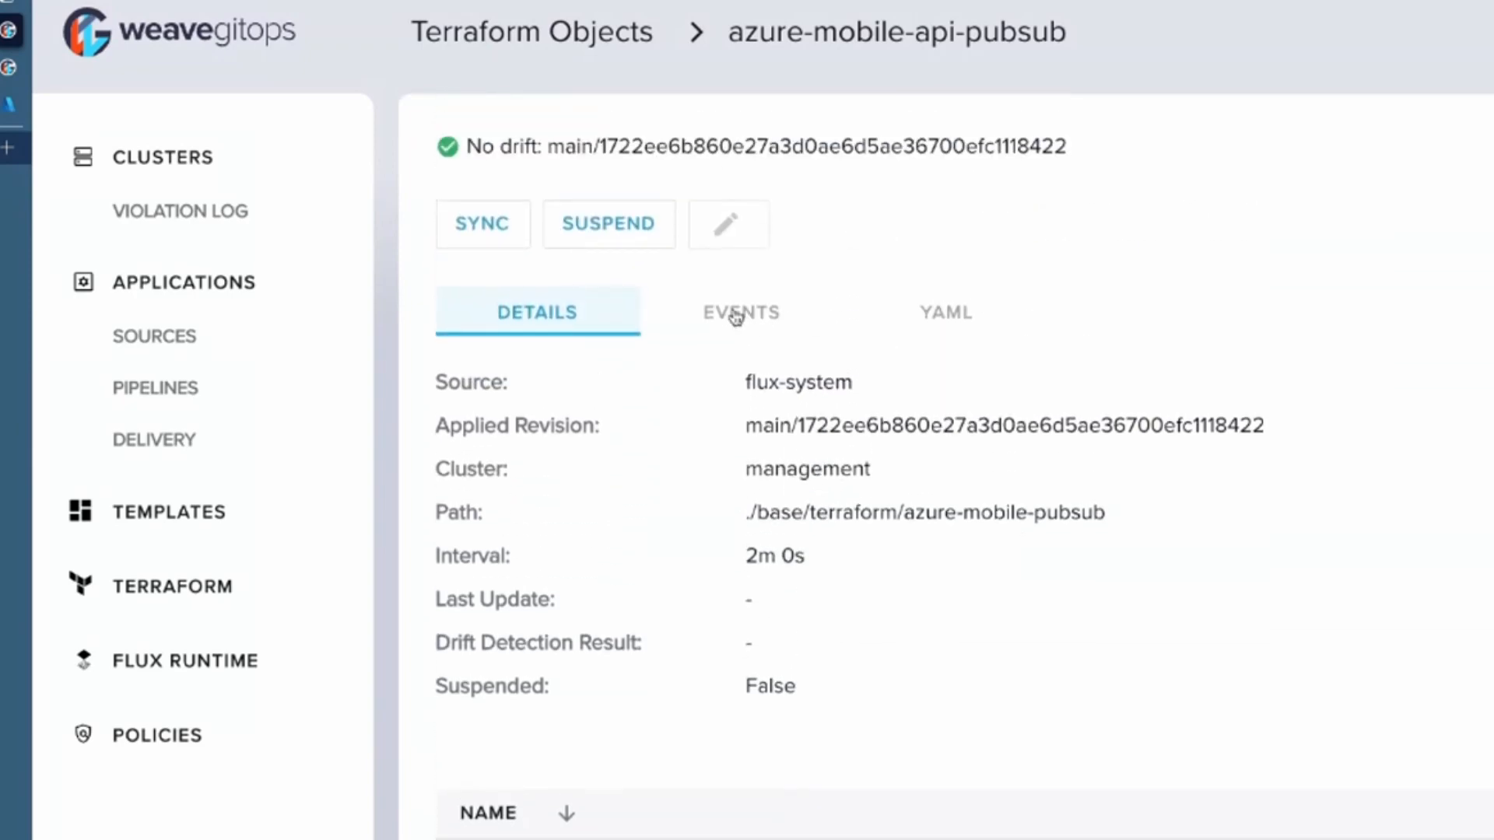
{"action": "left_click", "coordinate": [944, 312]}
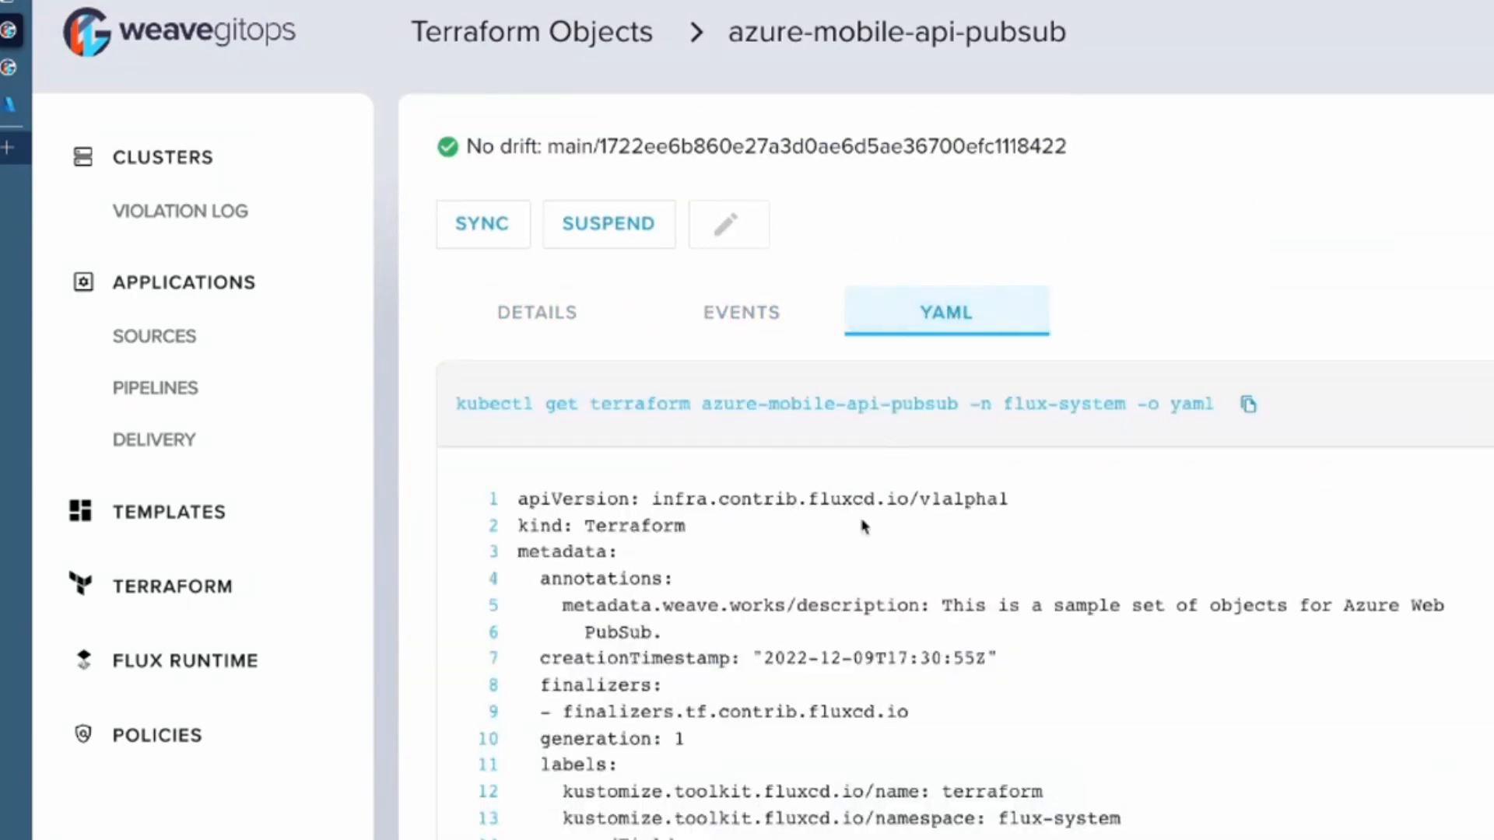
{"action": "scroll", "scroll_direction": "down", "scroll_amount": 3}
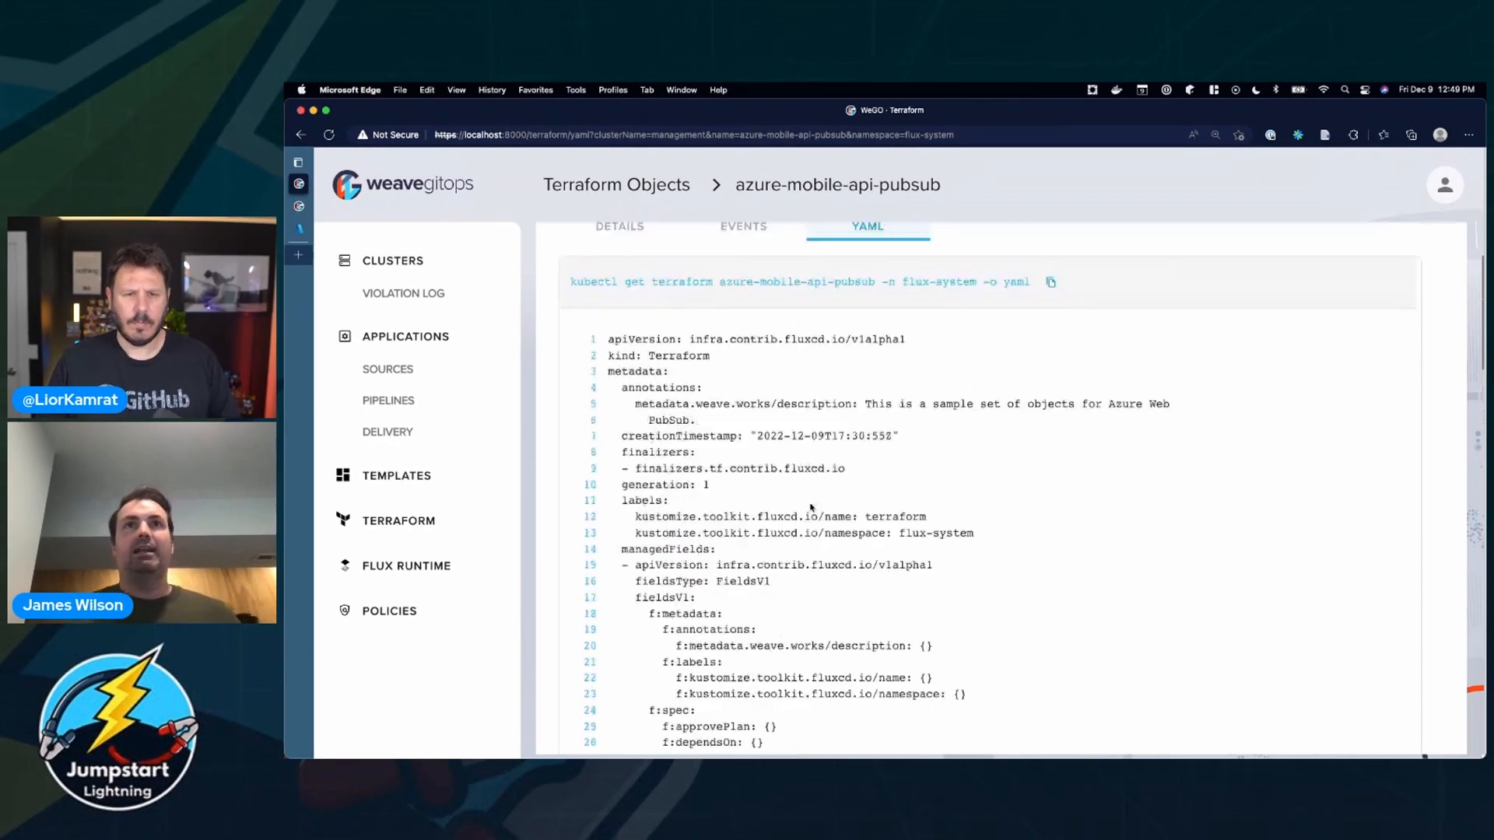
Go back to the Terraform Objects list and inspect the Status column.
{"action": "left_click", "coordinate": [743, 355]}
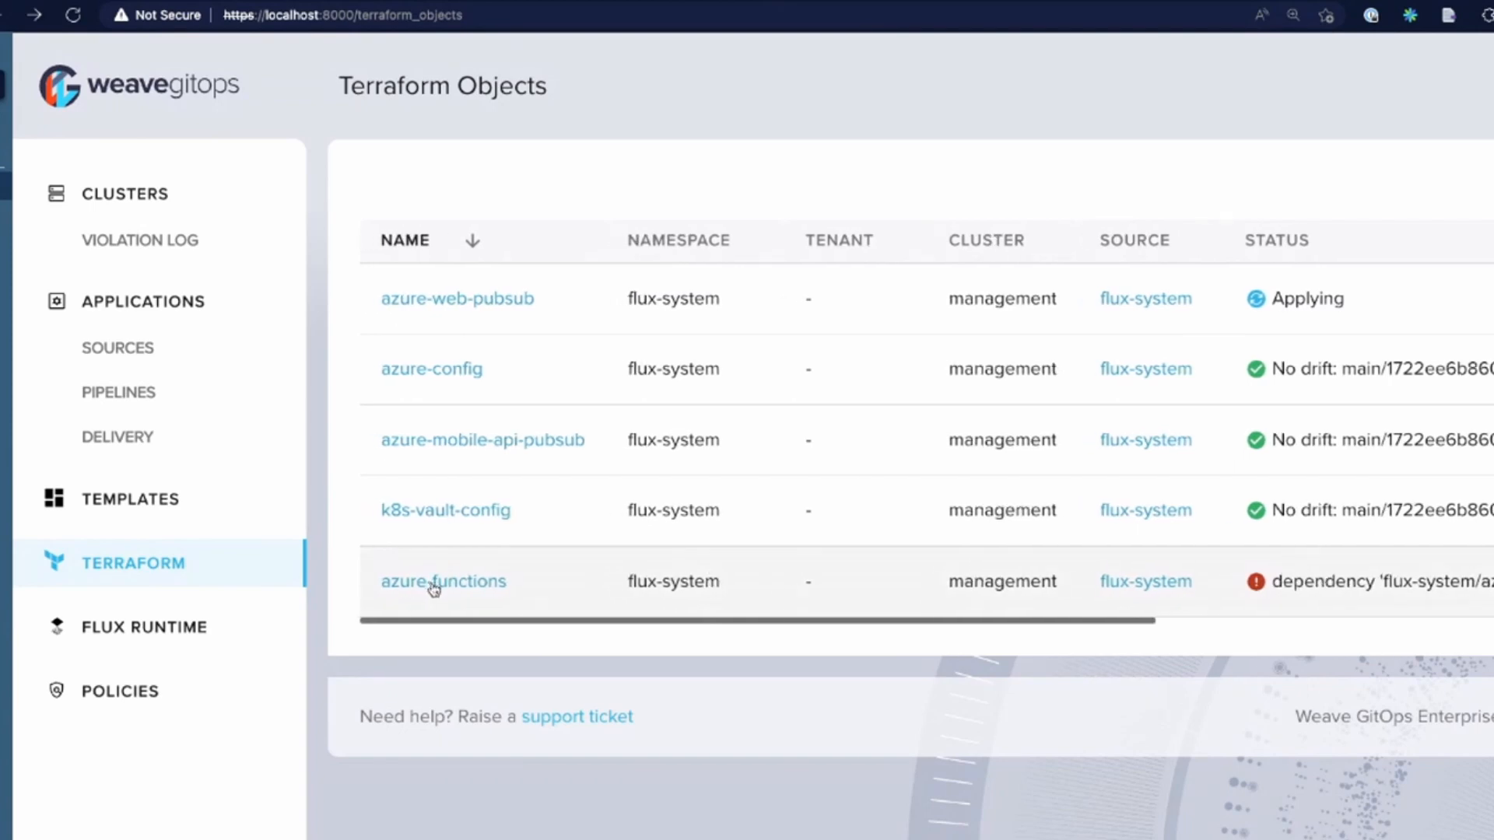
{"action": "mouse_move", "coordinate": [760, 654]}
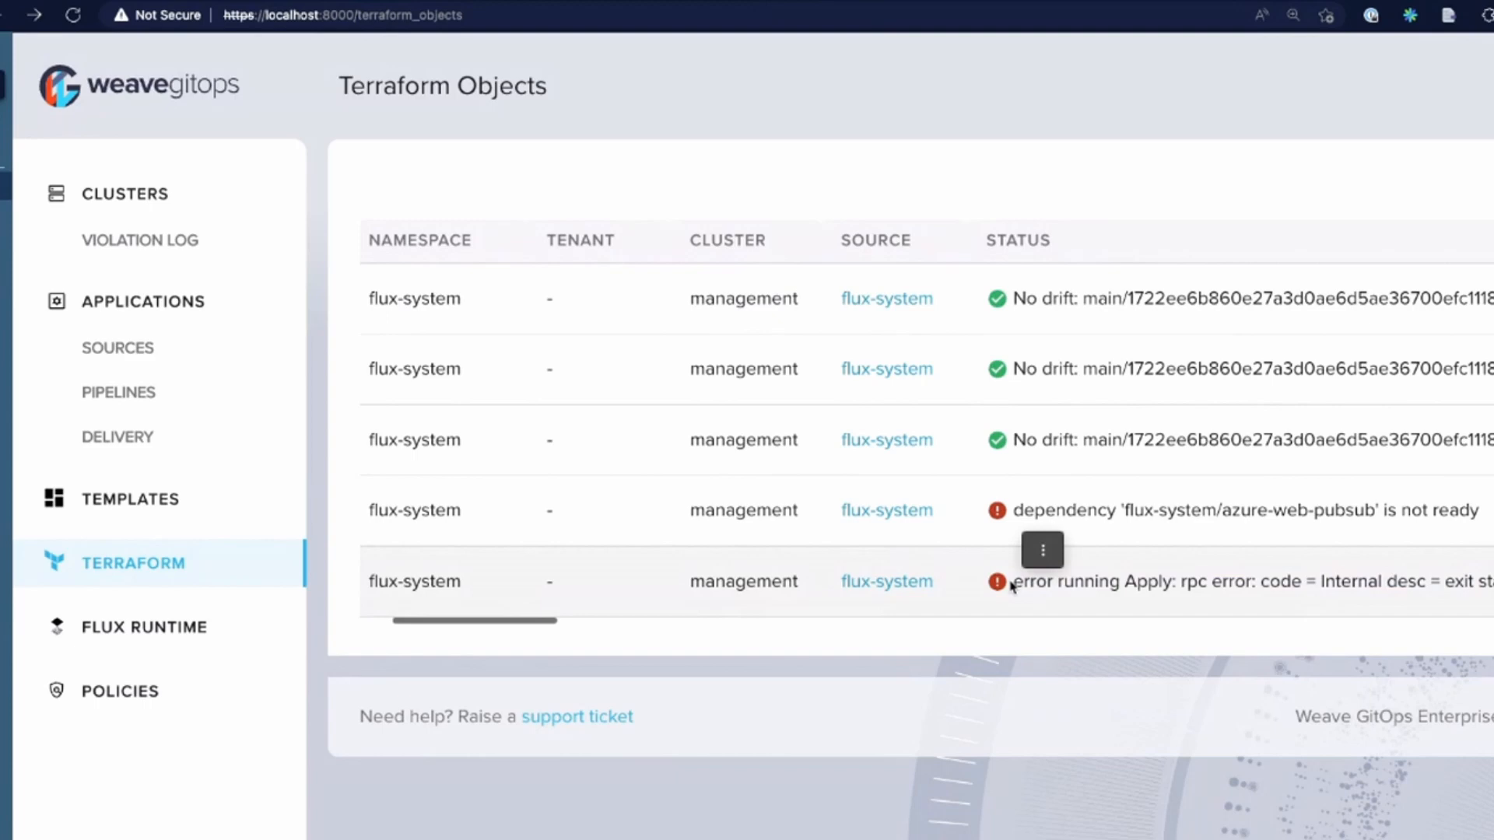
{"action": "right_click", "coordinate": [1010, 585]}
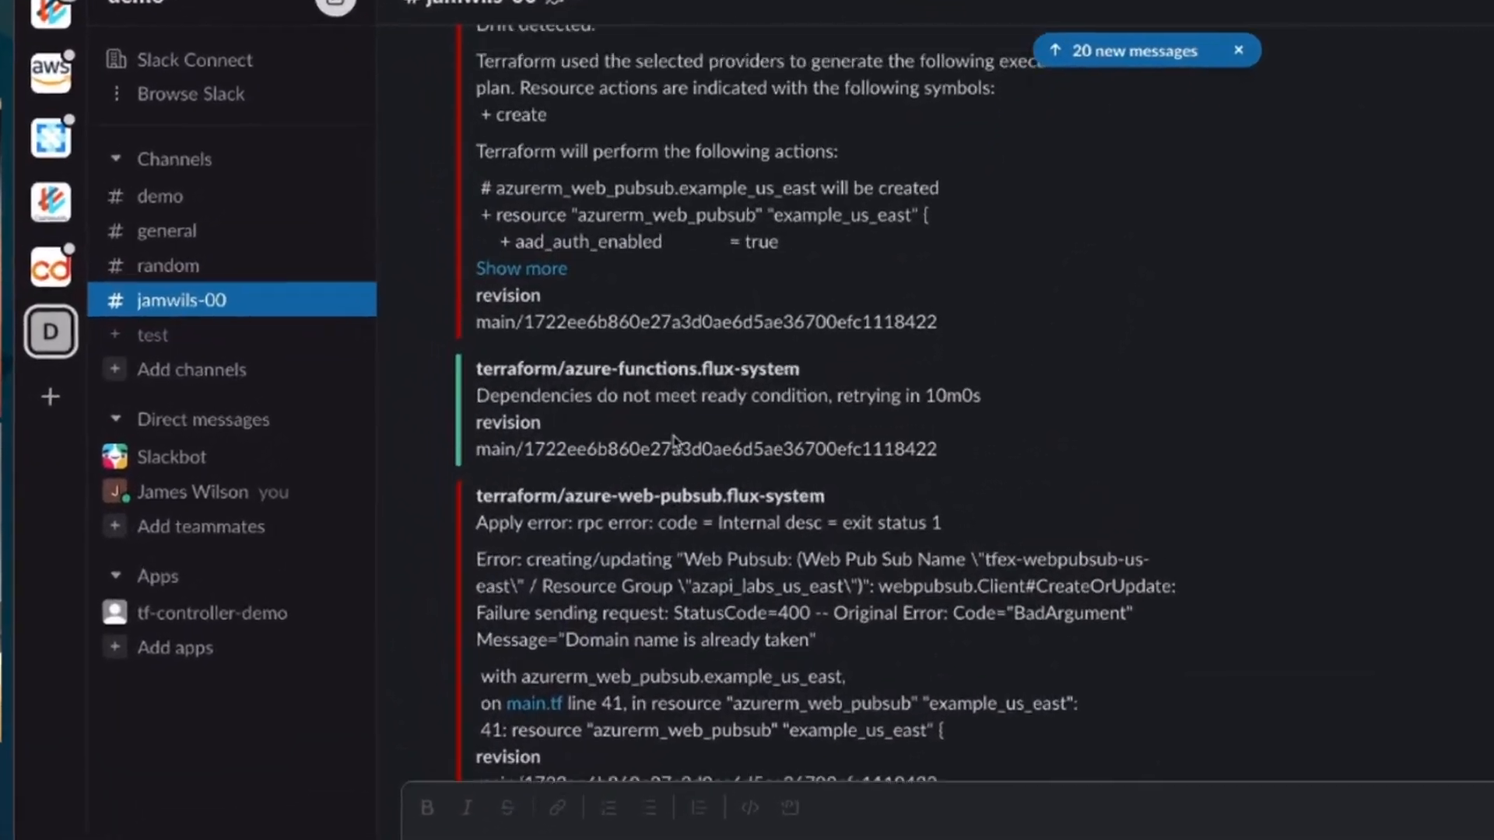
{"action": "scroll", "scroll_direction": "down", "scroll_amount": 3}
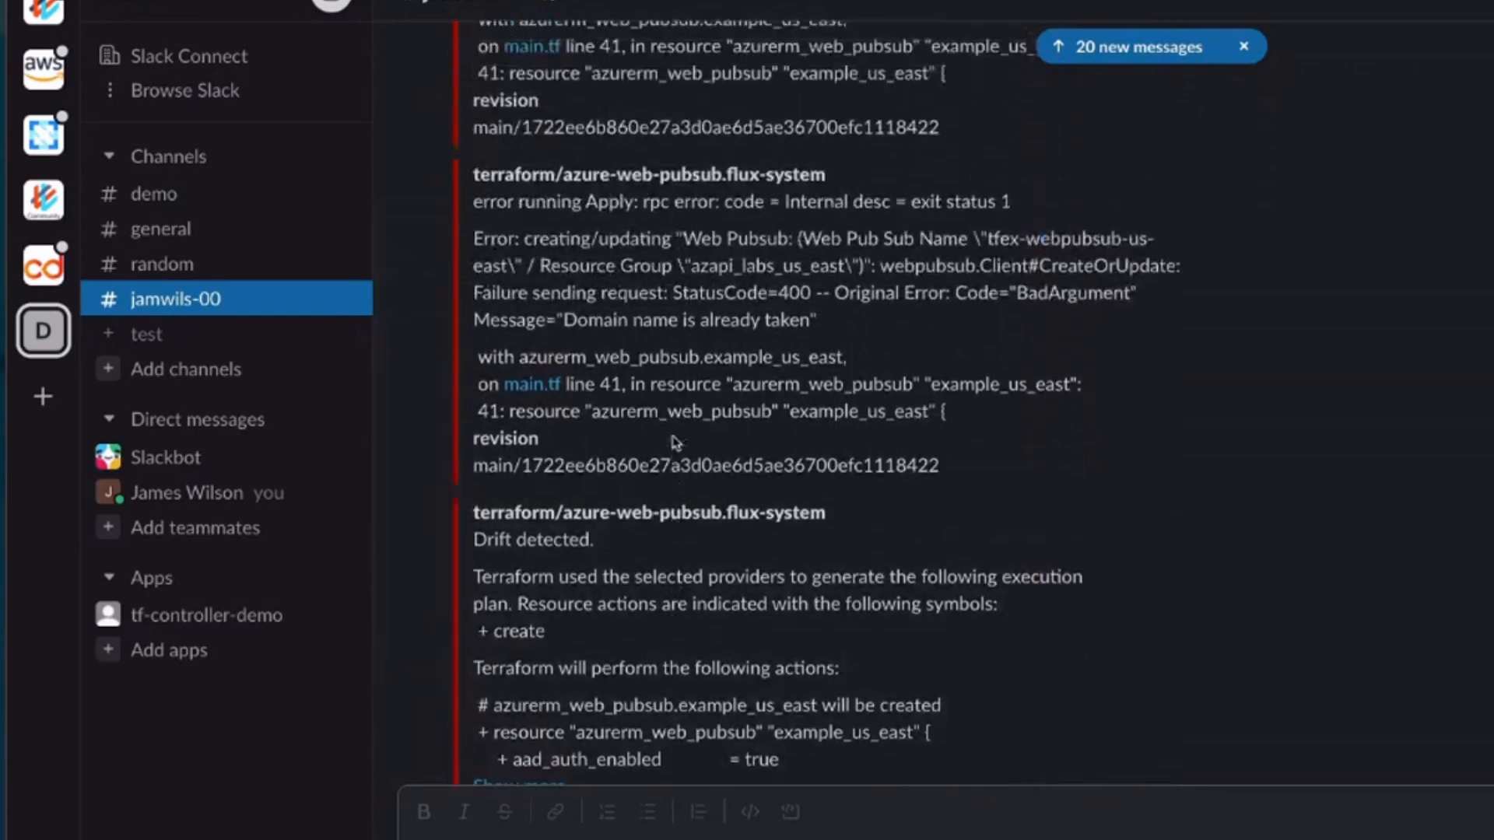
{"action": "scroll", "scroll_direction": "down", "scroll_amount": 3}
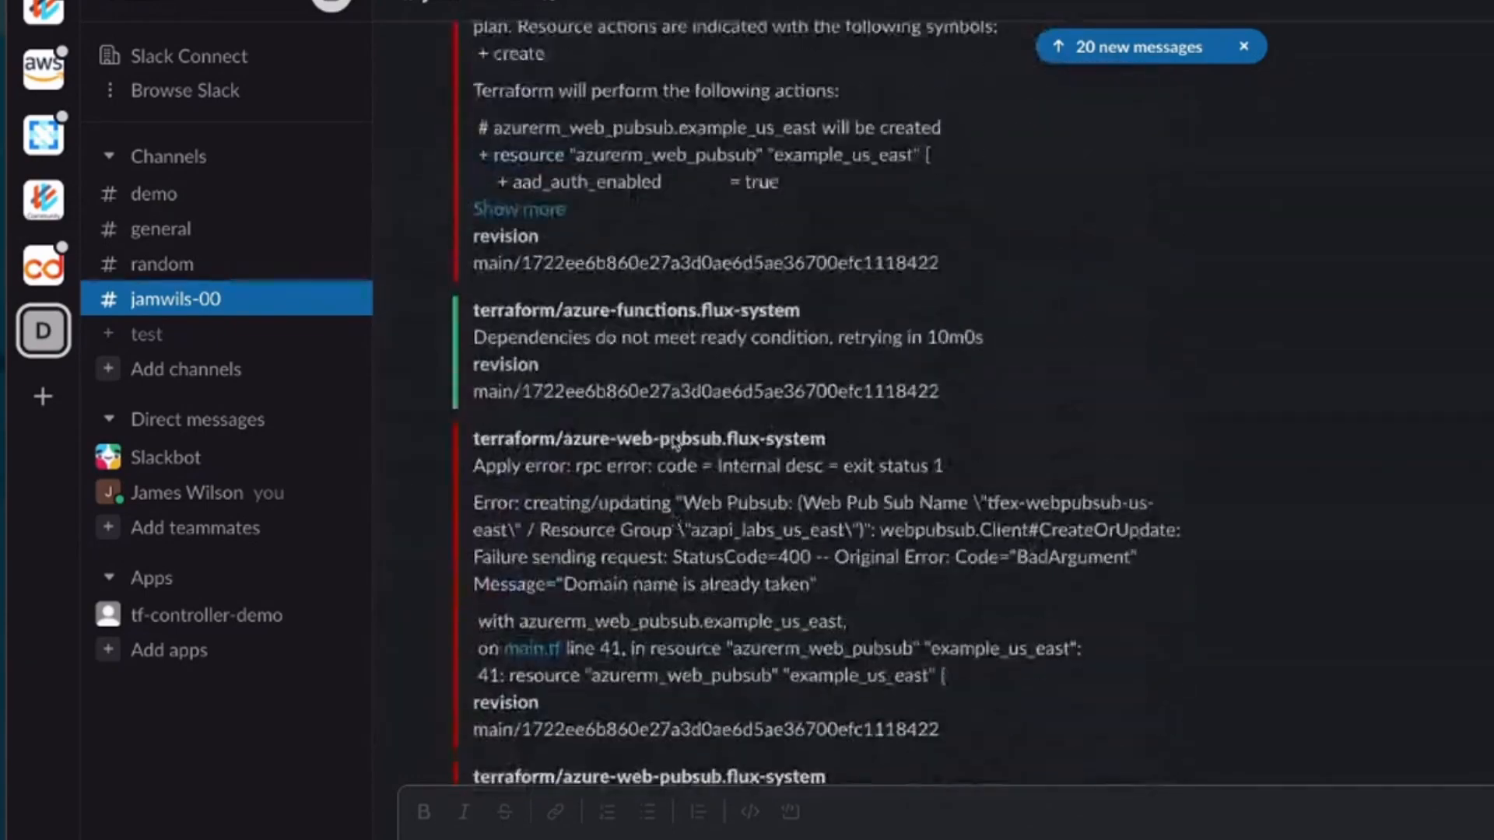
{"action": "scroll", "scroll_direction": "down", "scroll_amount": 3}
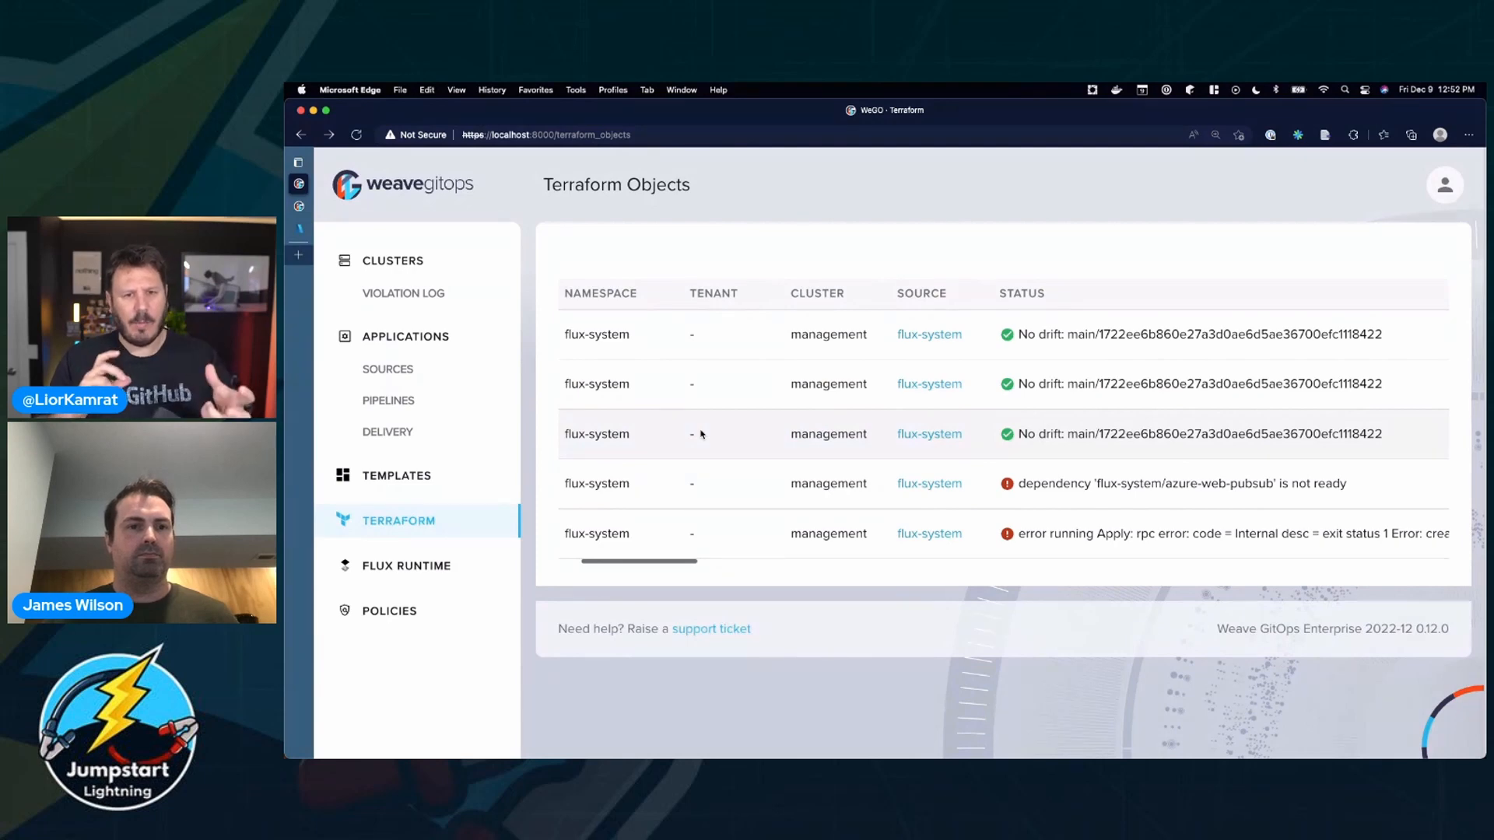
{"action": "scroll", "scroll_direction": "right", "scroll_amount": 3}
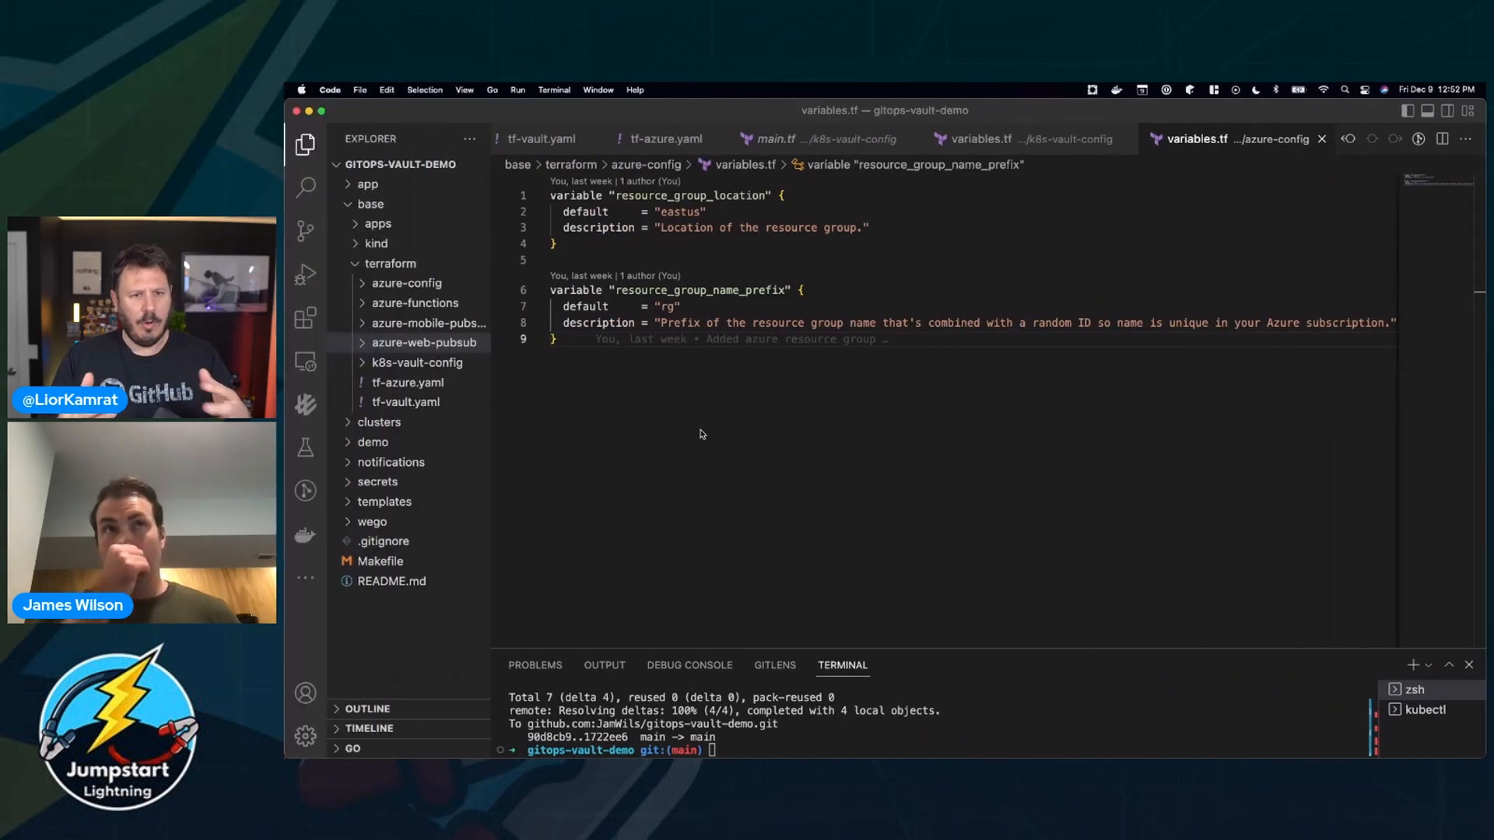
Expand azure-config, glance at main.tf, then open tf-azure.yaml.
{"action": "left_click", "coordinate": [425, 342]}
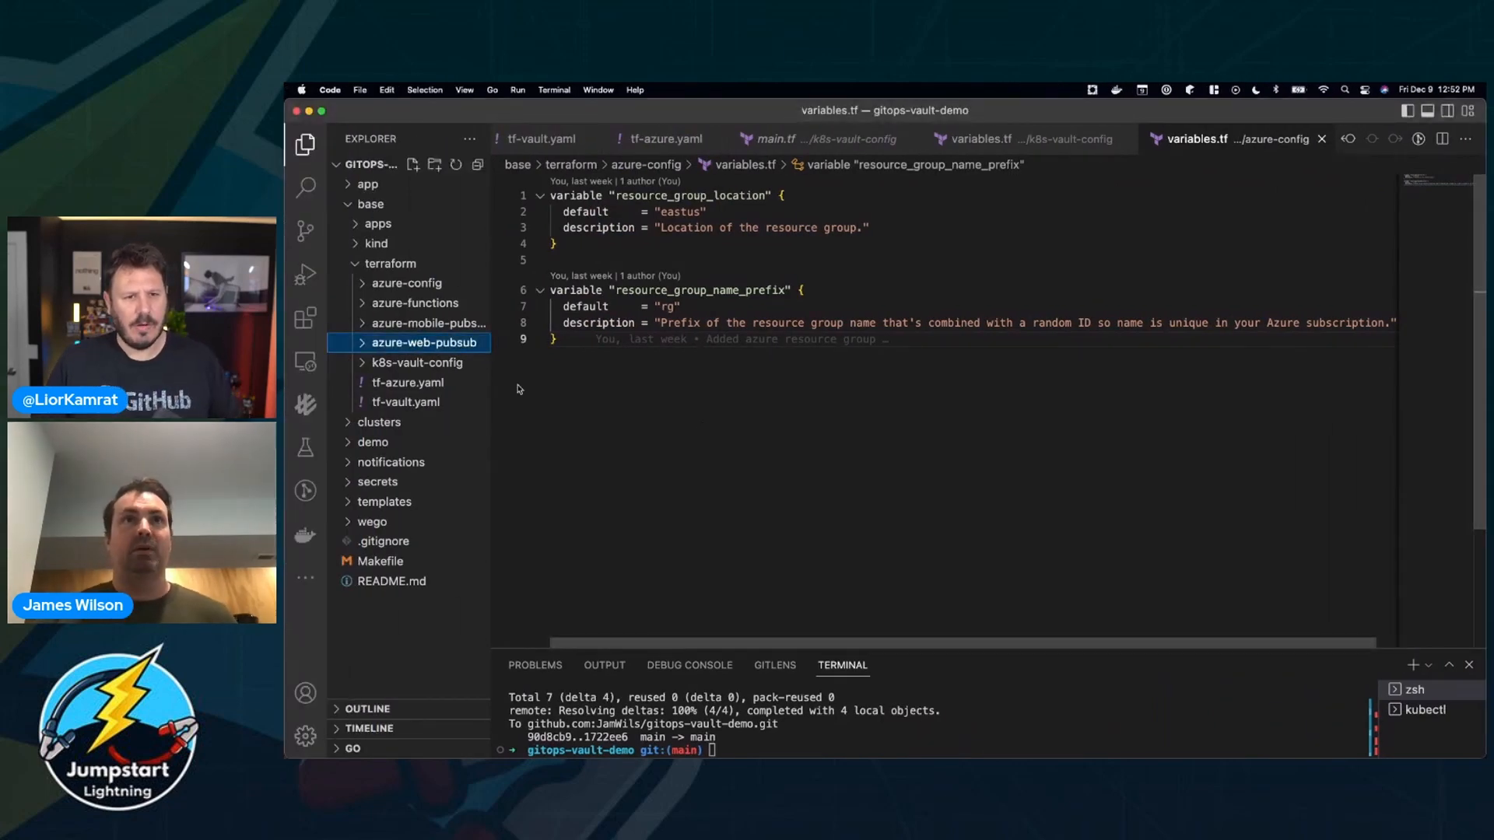
{"action": "left_click", "coordinate": [409, 283]}
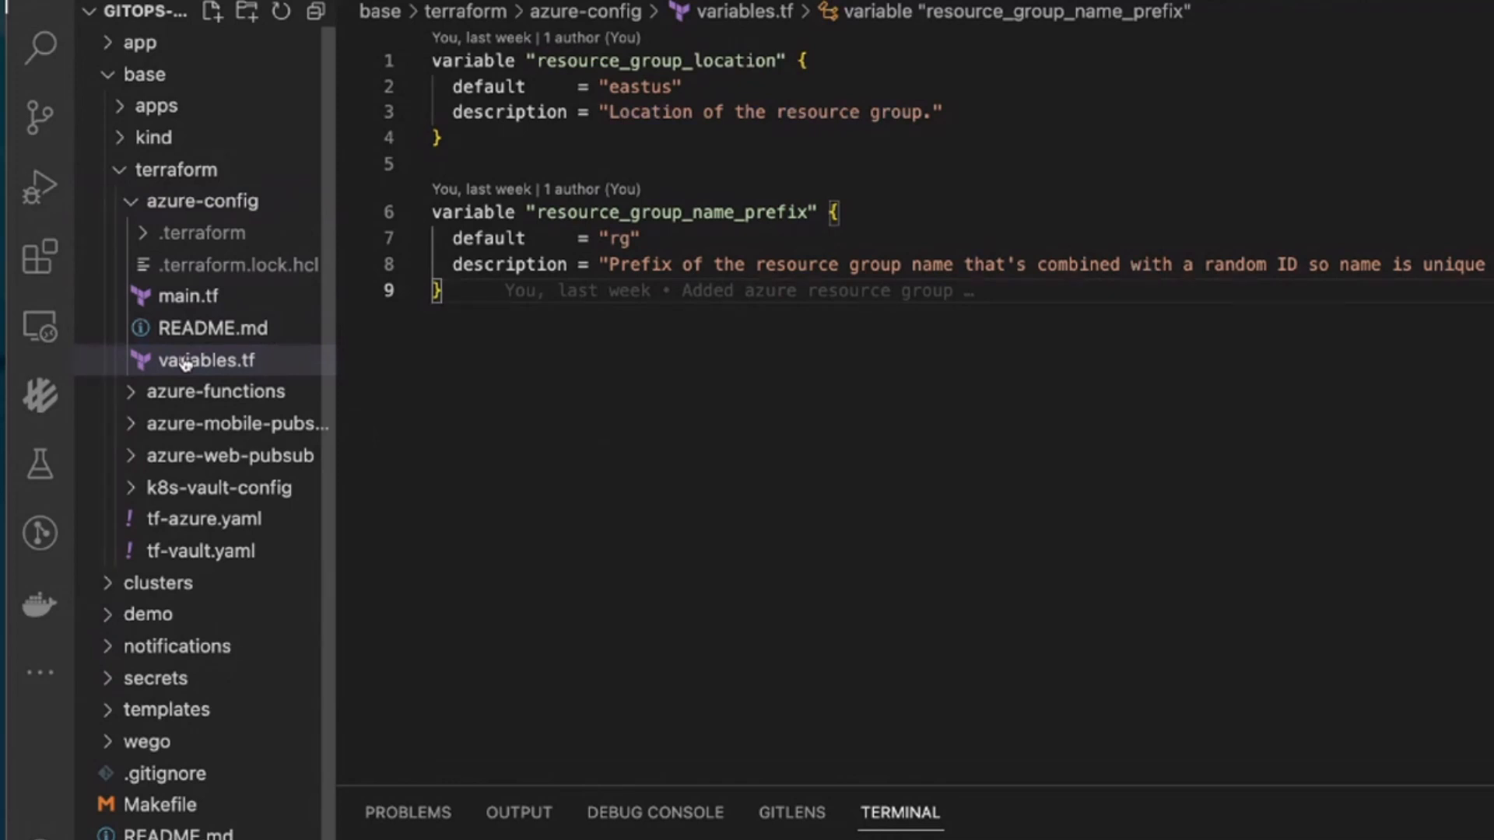
{"action": "mouse_move", "coordinate": [177, 352]}
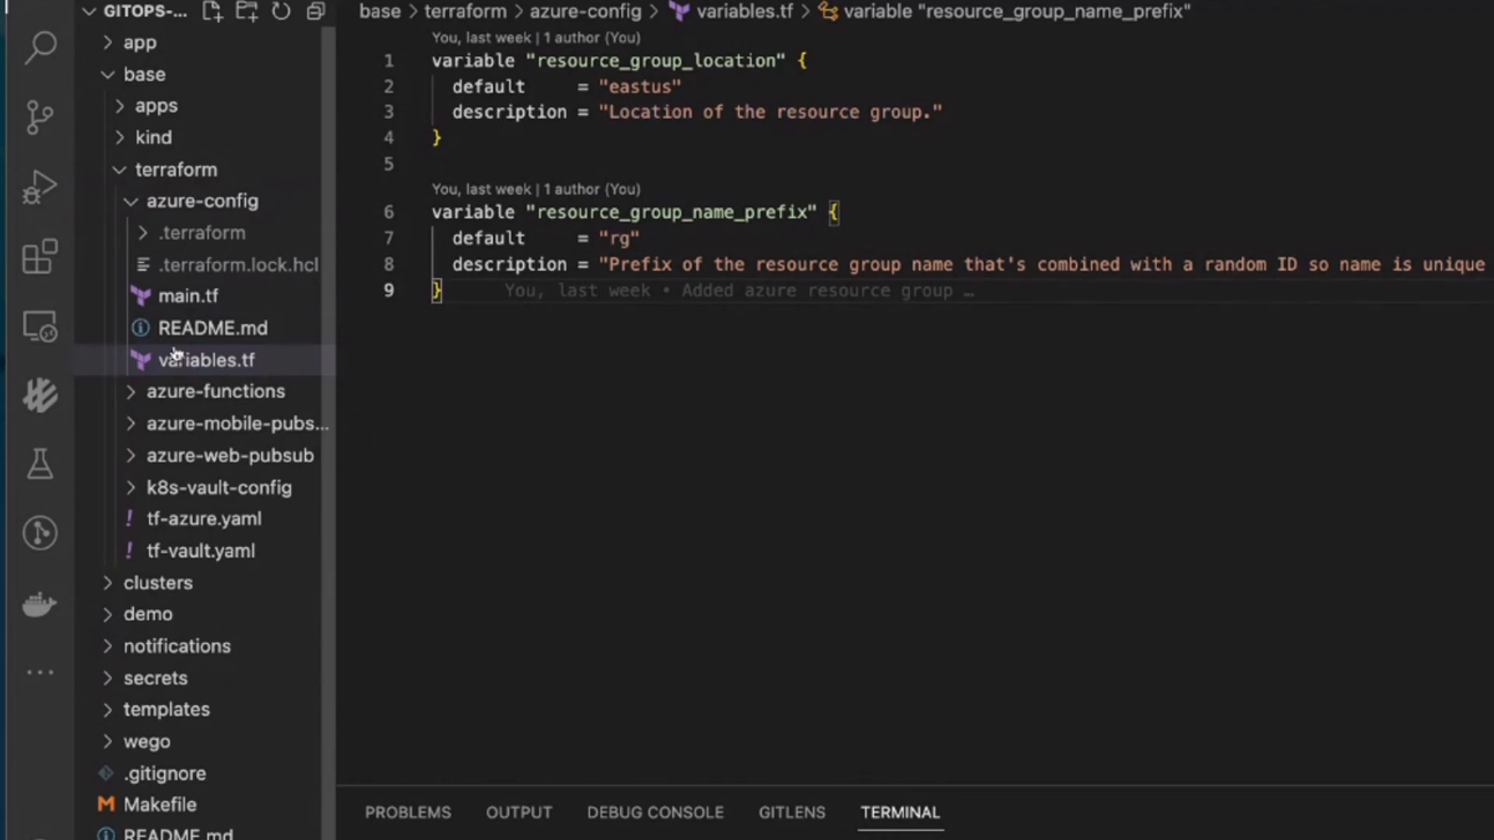
{"action": "left_click", "coordinate": [188, 296]}
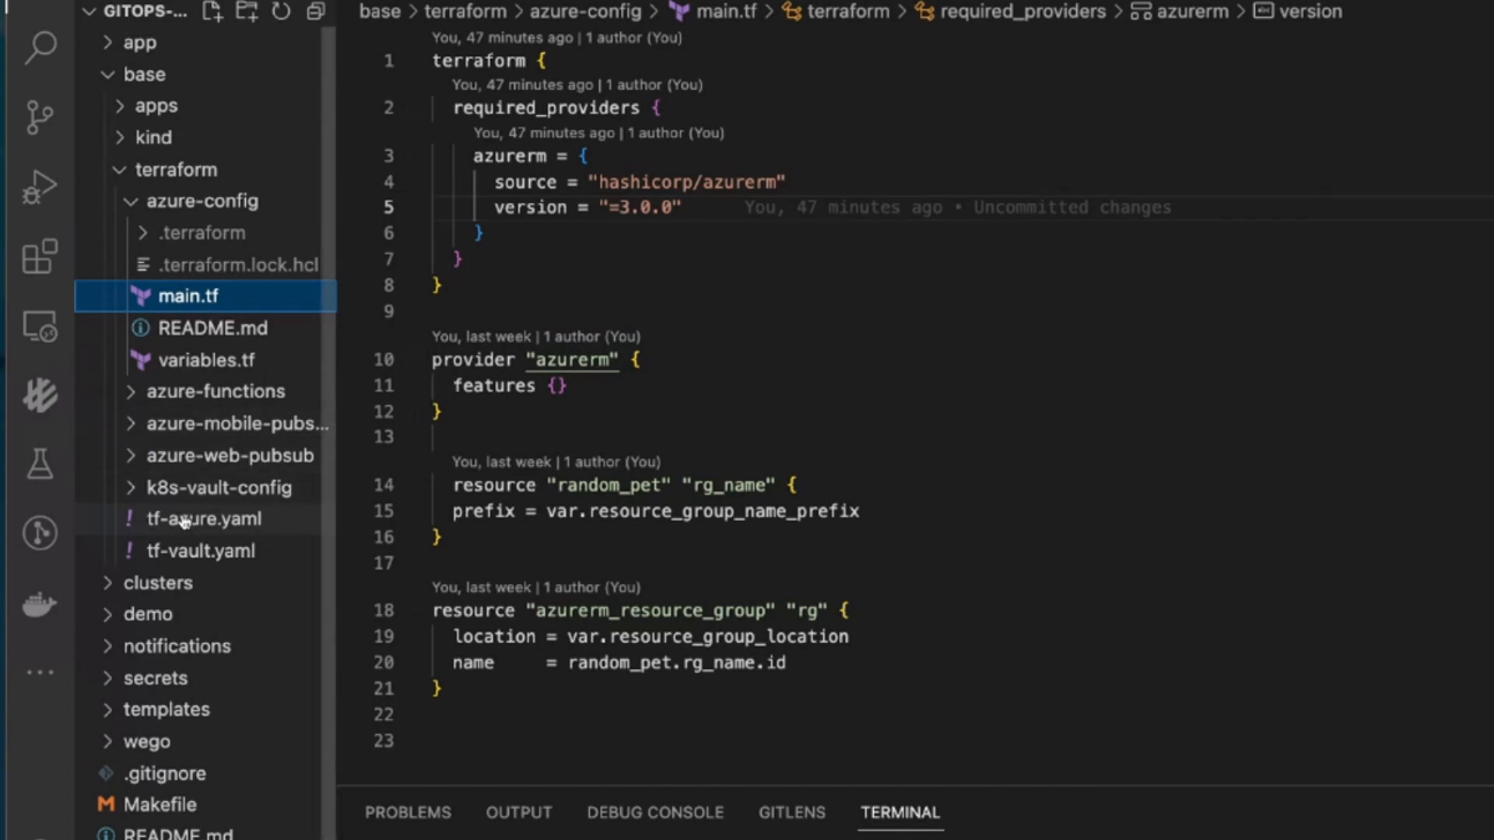
{"action": "left_click", "coordinate": [203, 519]}
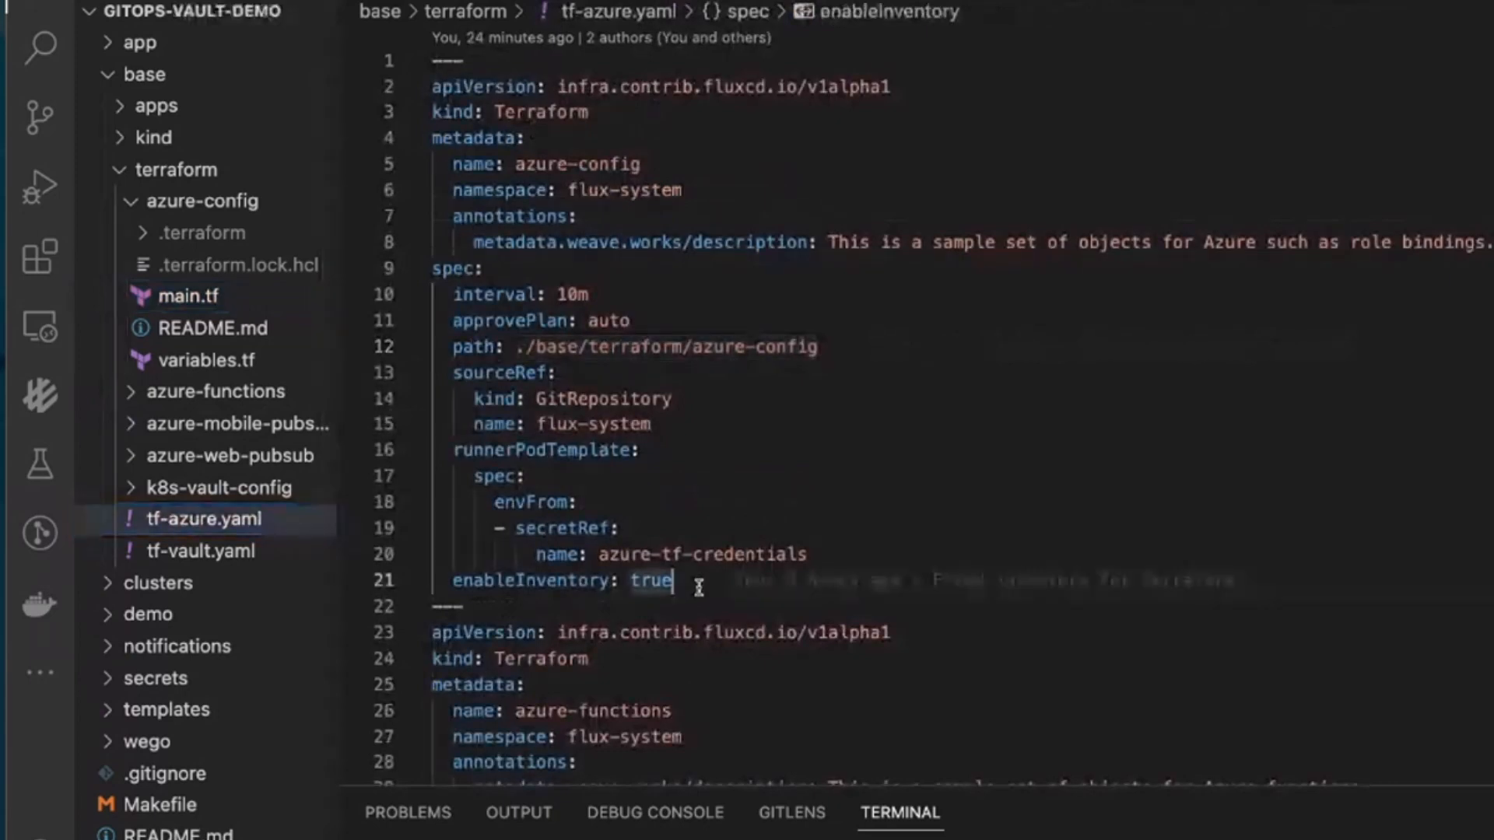
Type 'variables:' with 'location: us-east' below enableInventory in tf-azure.yaml.
{"action": "type", "text": "var"}
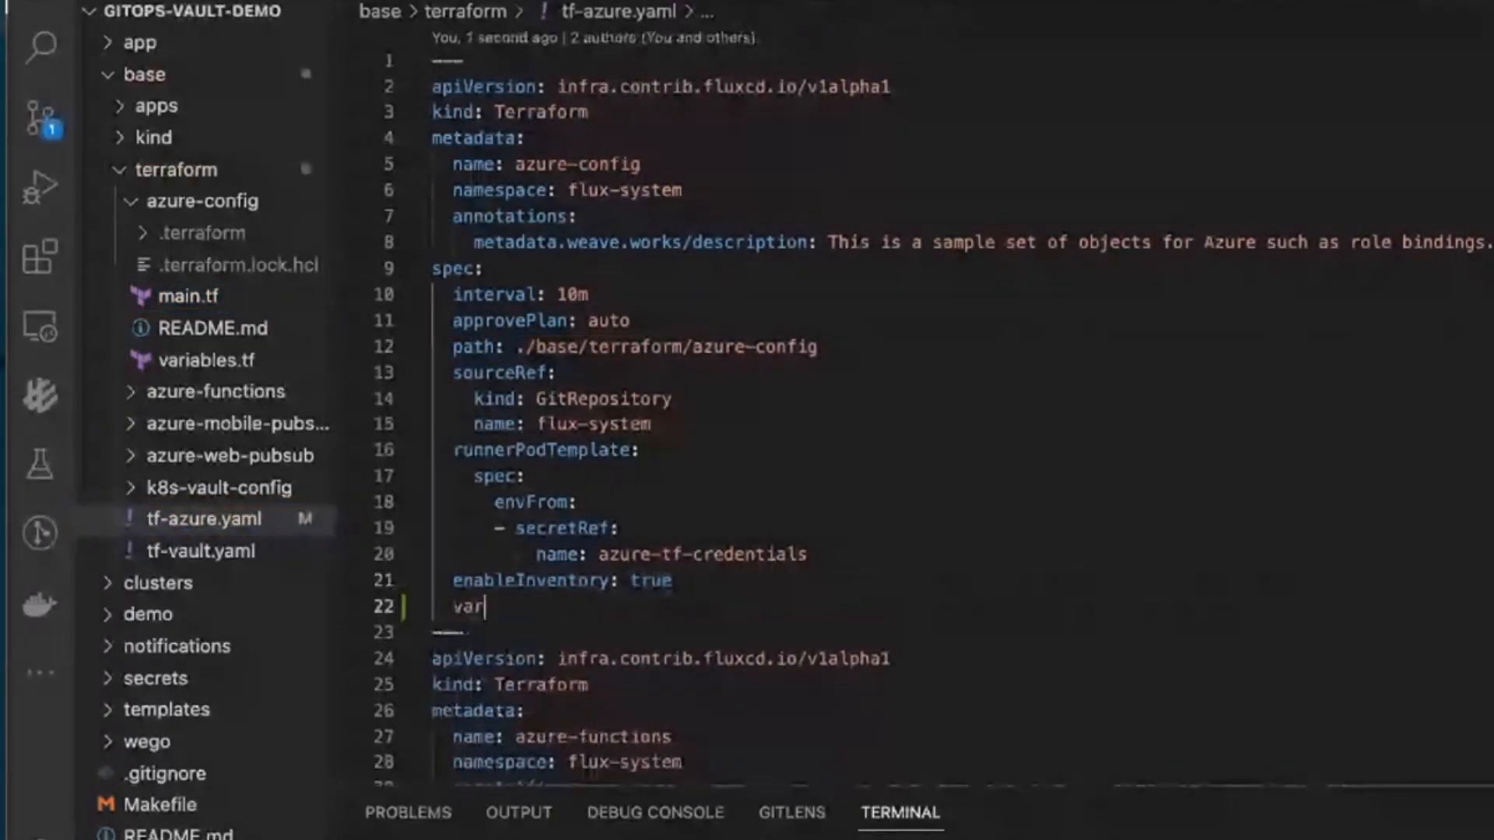
{"action": "type", "text": "iables:"}
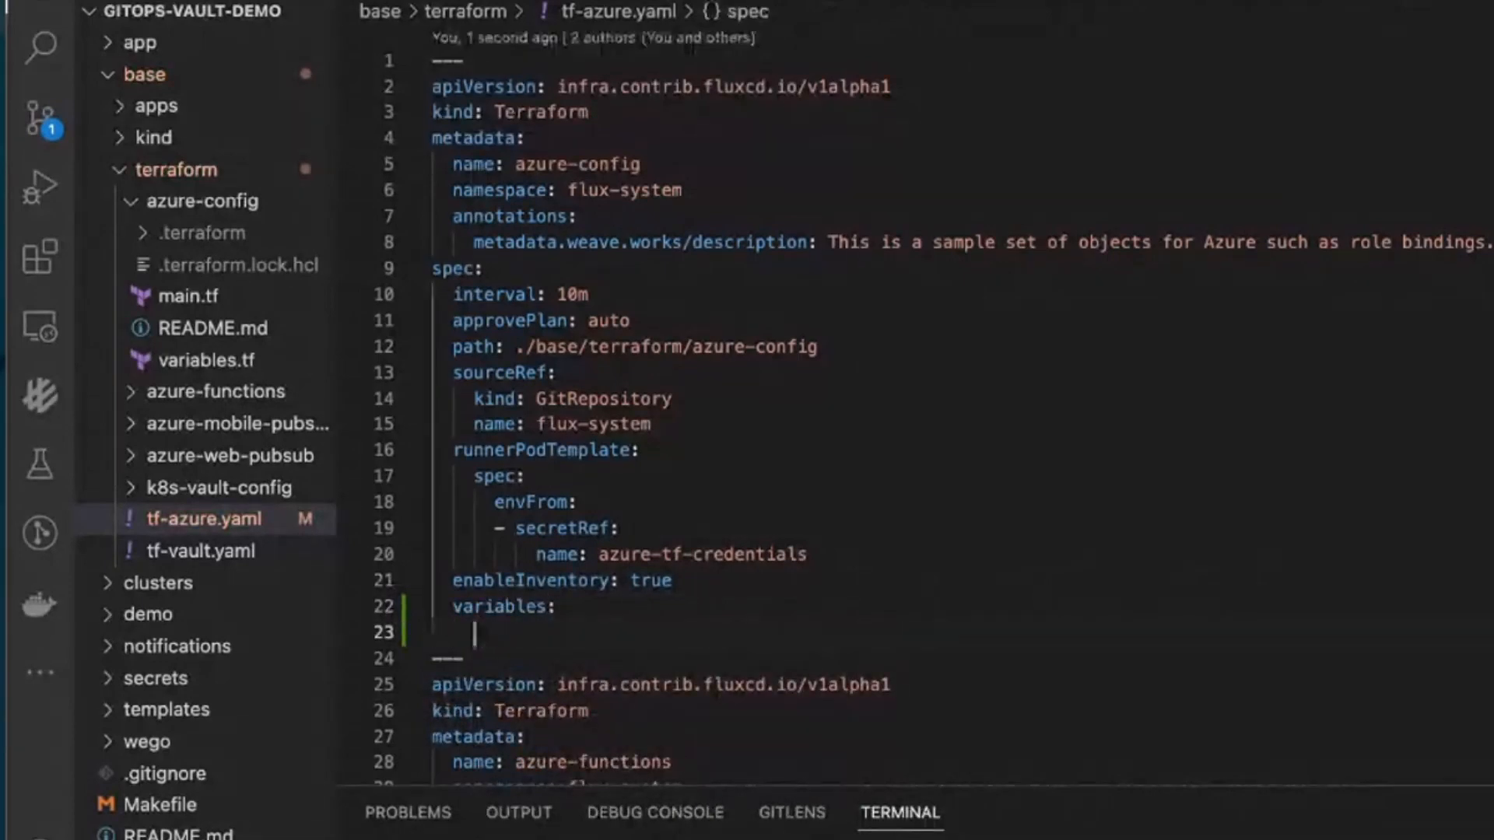
{"action": "type", "text": "loc"}
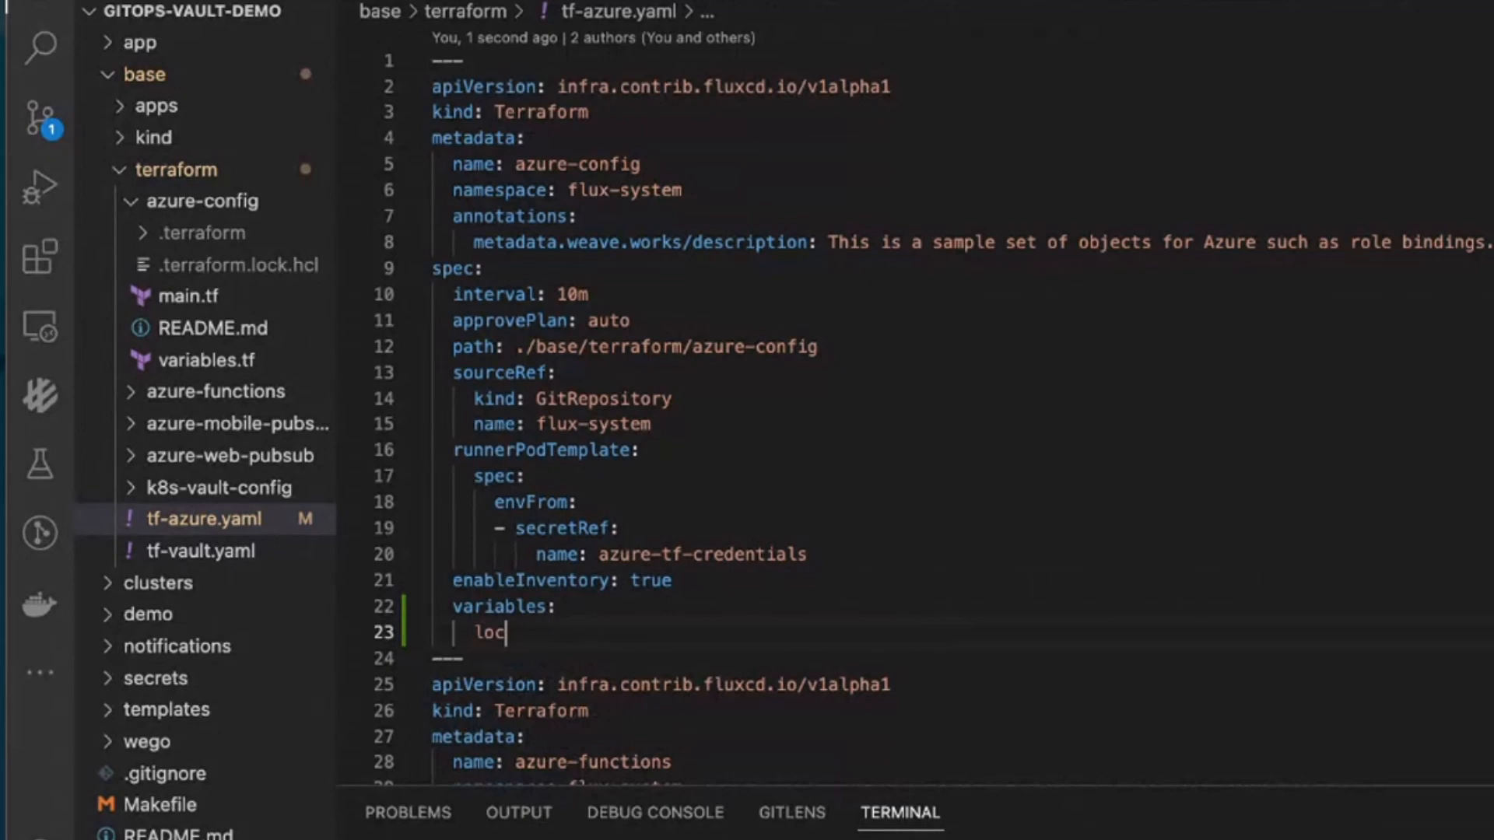
{"action": "type", "text": "ation: us-"}
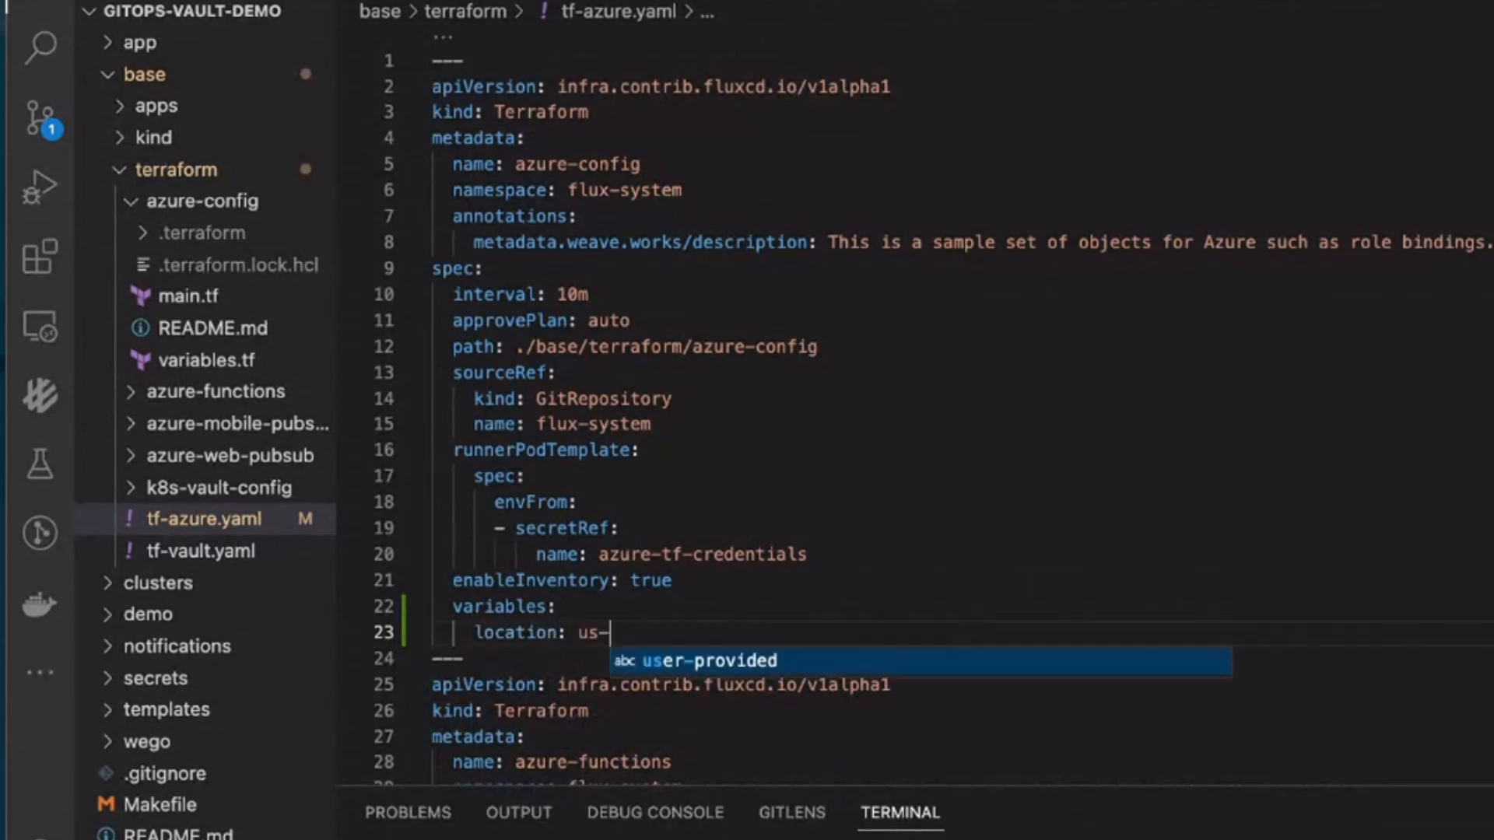
{"action": "type", "text": "east"}
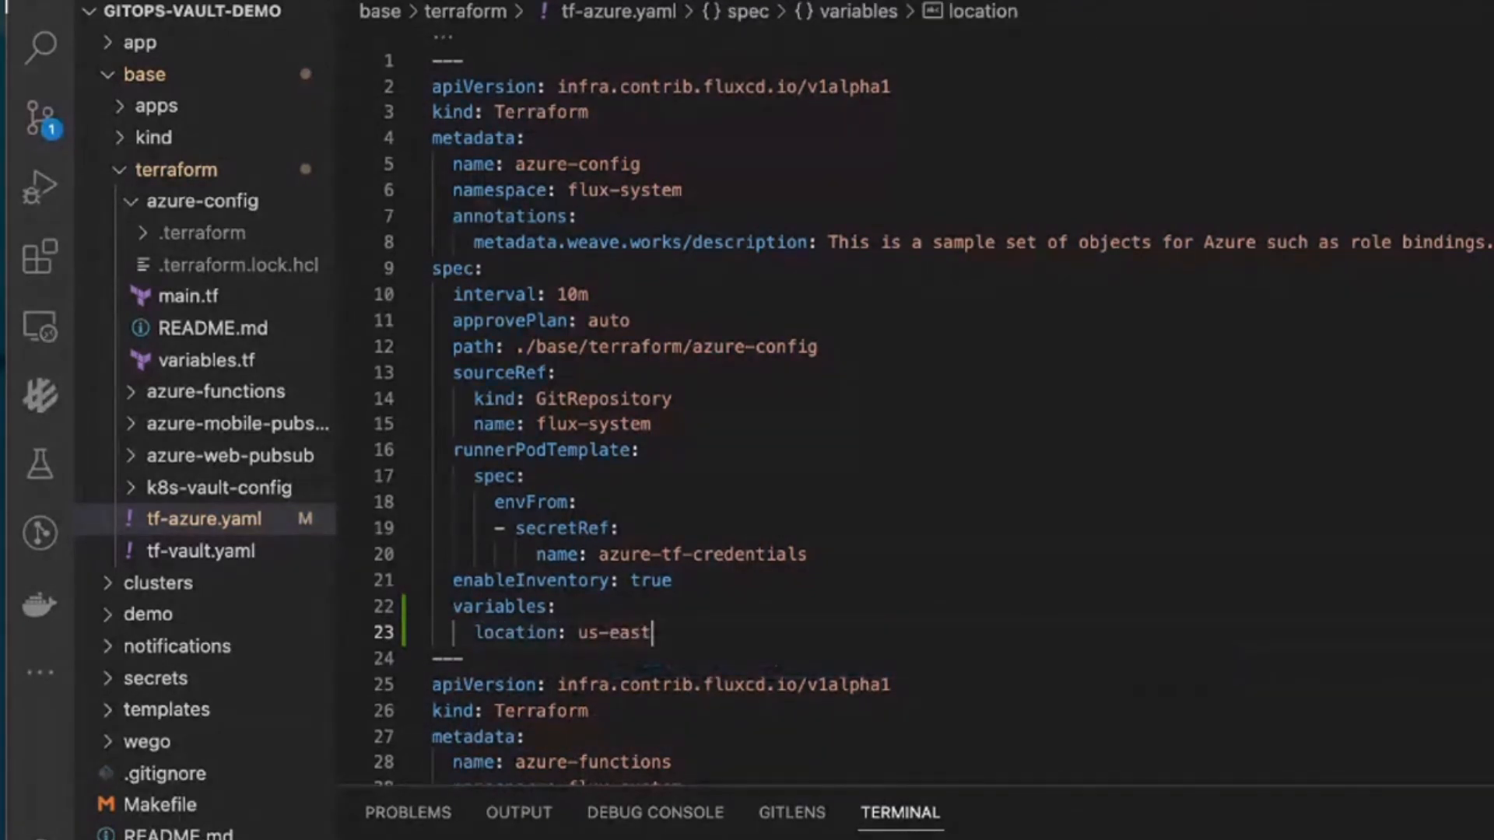